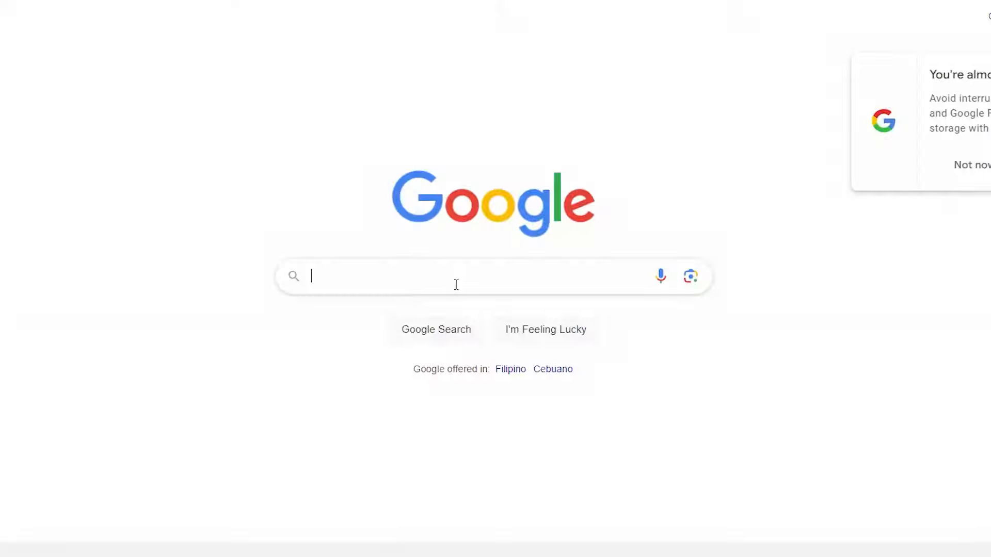
Search Google for 'TryHackMe' to bring up the cyber security training site.
text(TryHackMe)
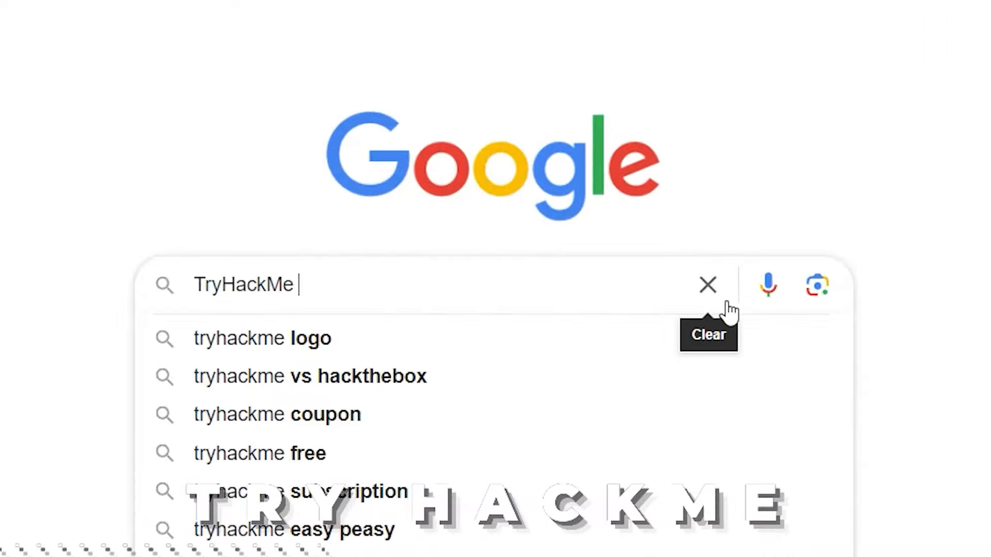
key(Return)
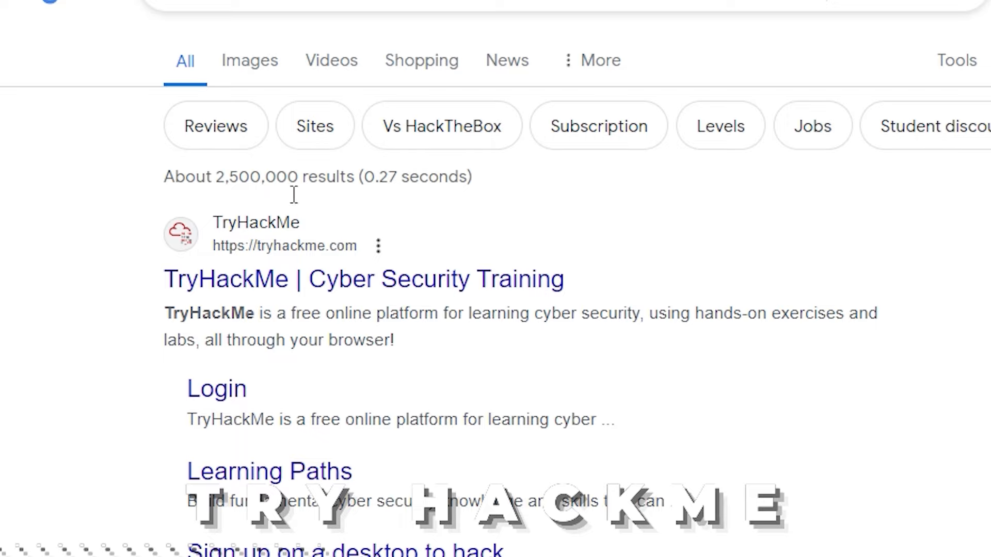
Go to the TryHackMe homepage from the results and scroll through its lessons and labs sections.
click(364, 278)
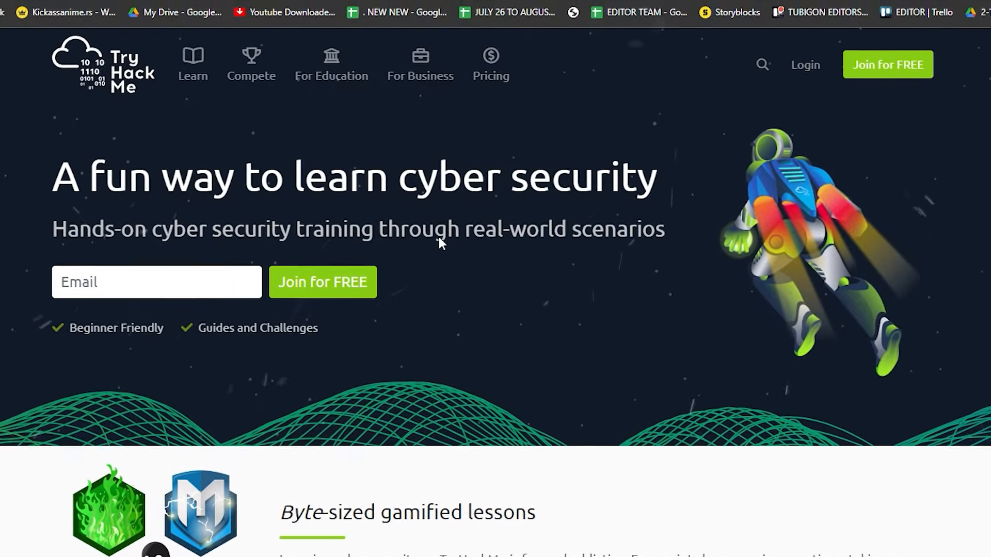
scroll(down, 3)
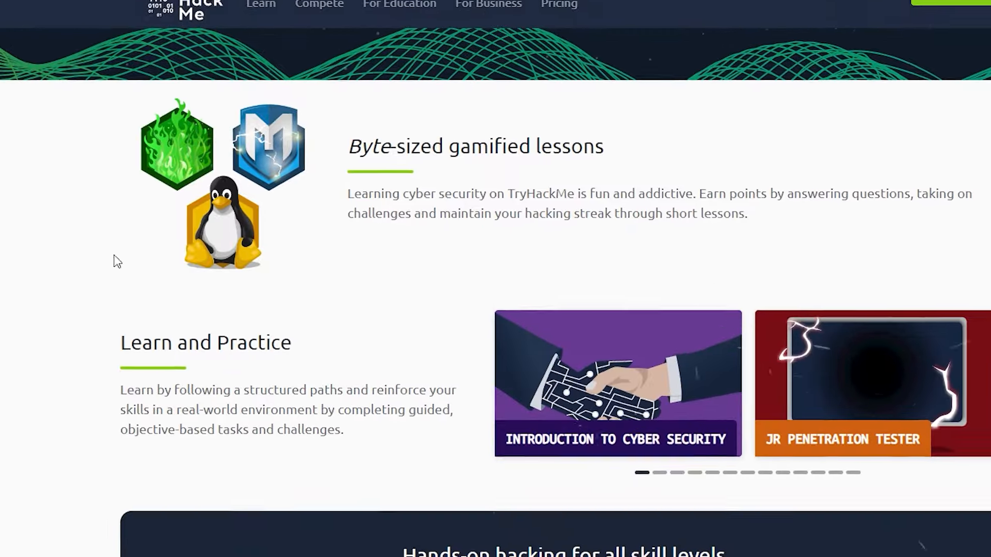
scroll(down, 3)
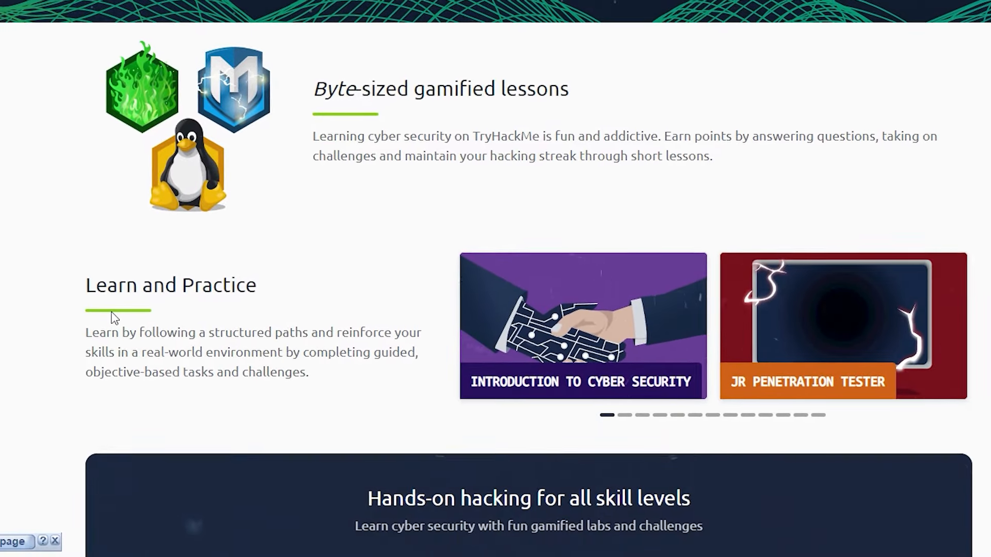
scroll(up, 3)
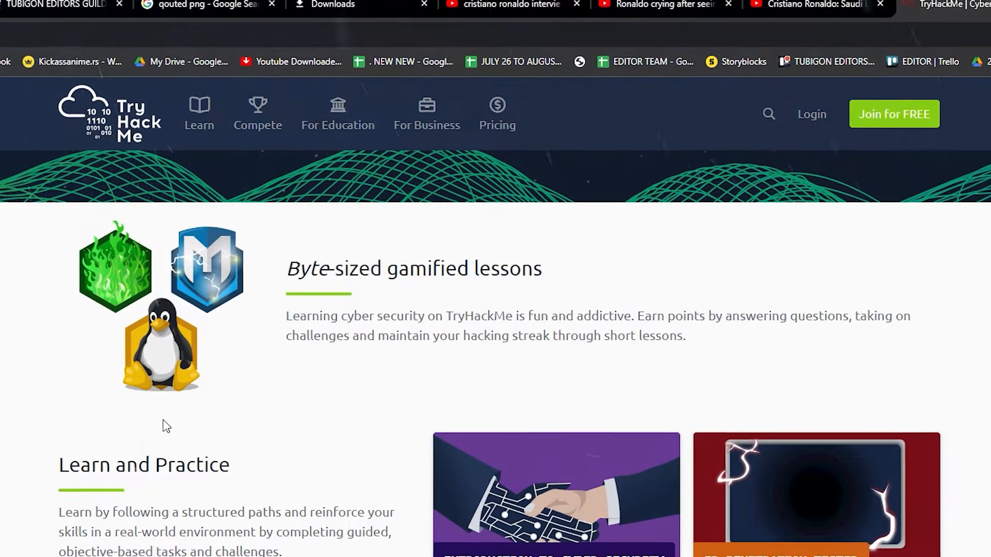
scroll(down, 3)
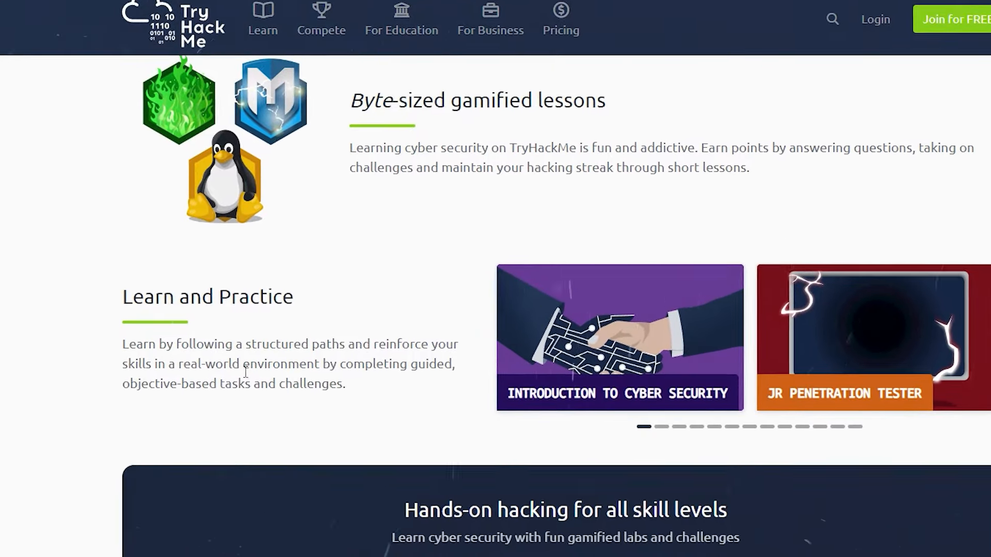
scroll(down, 3)
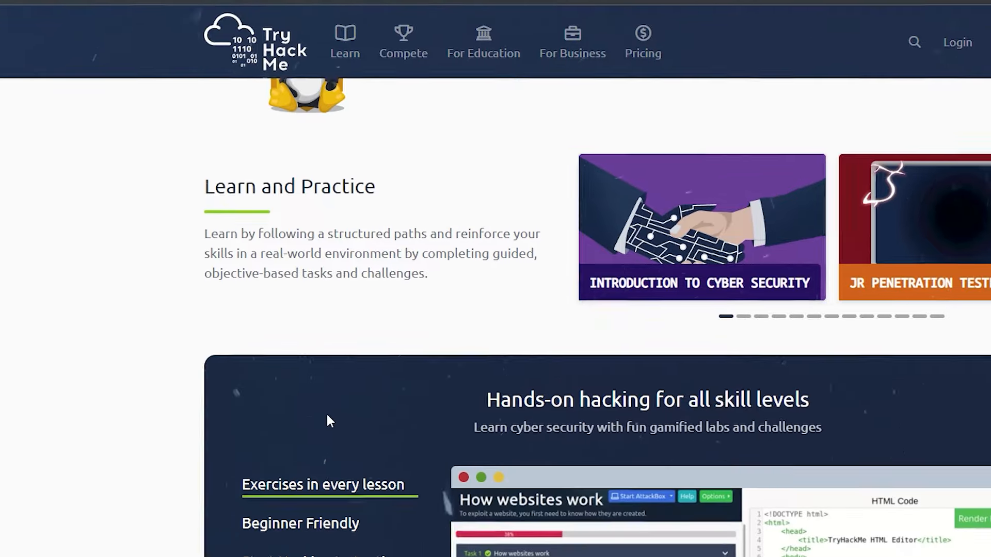
scroll(down, 3)
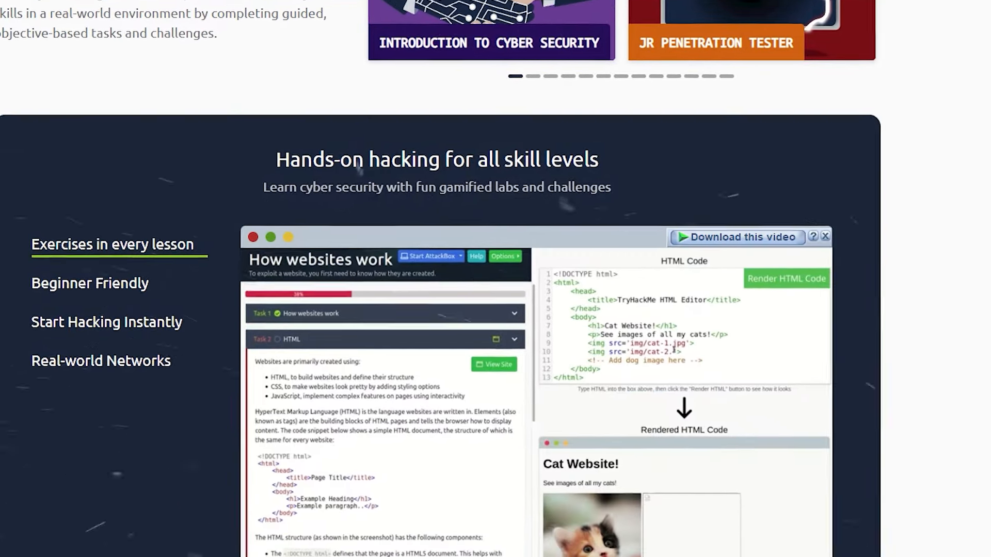
Browse the community sections further down the homepage and return toward the top.
scroll(down, 3)
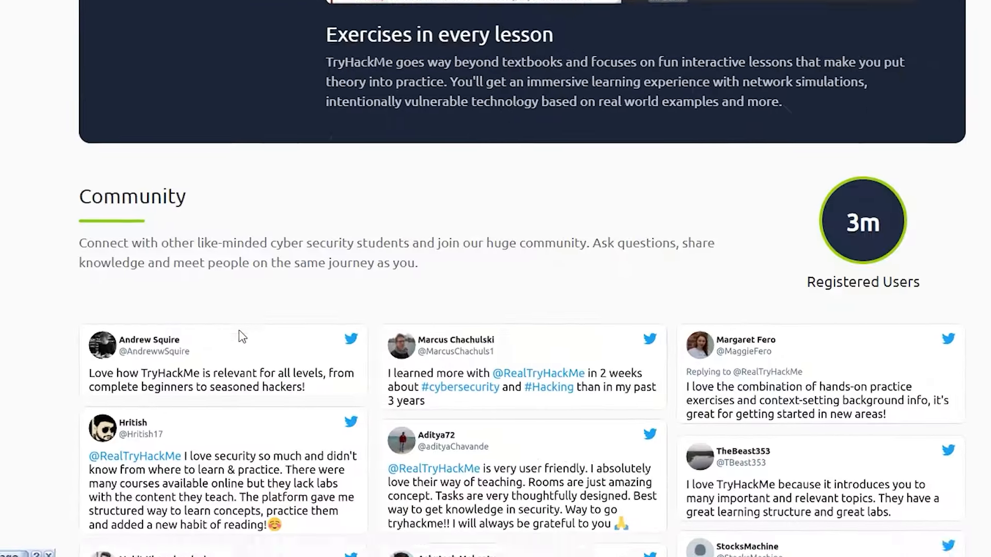
scroll(up, 3)
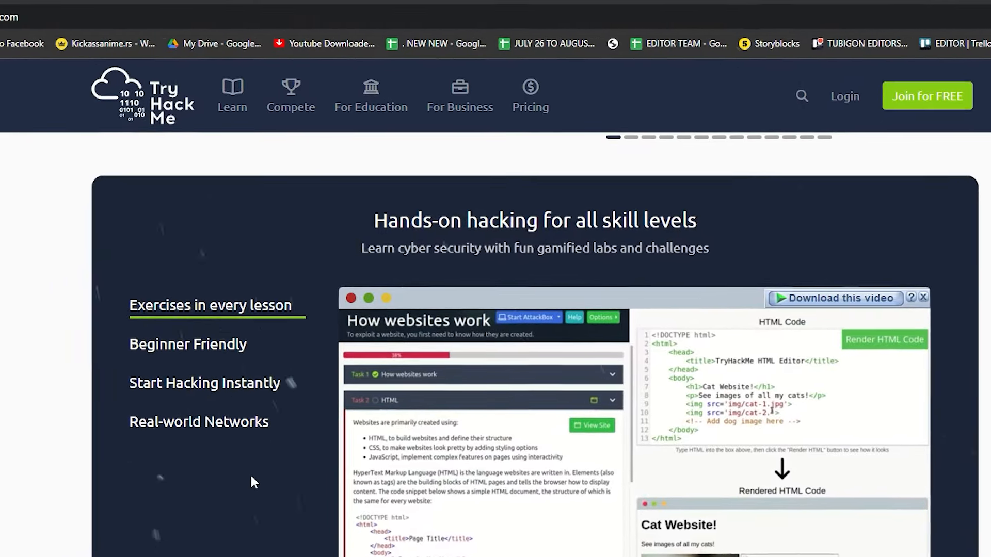
scroll(up, 3)
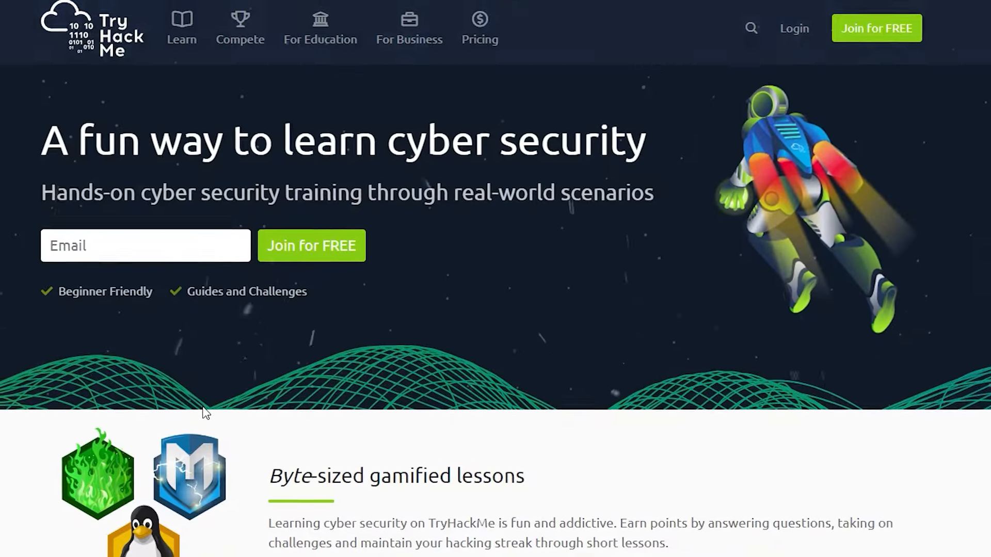
scroll(down, 3)
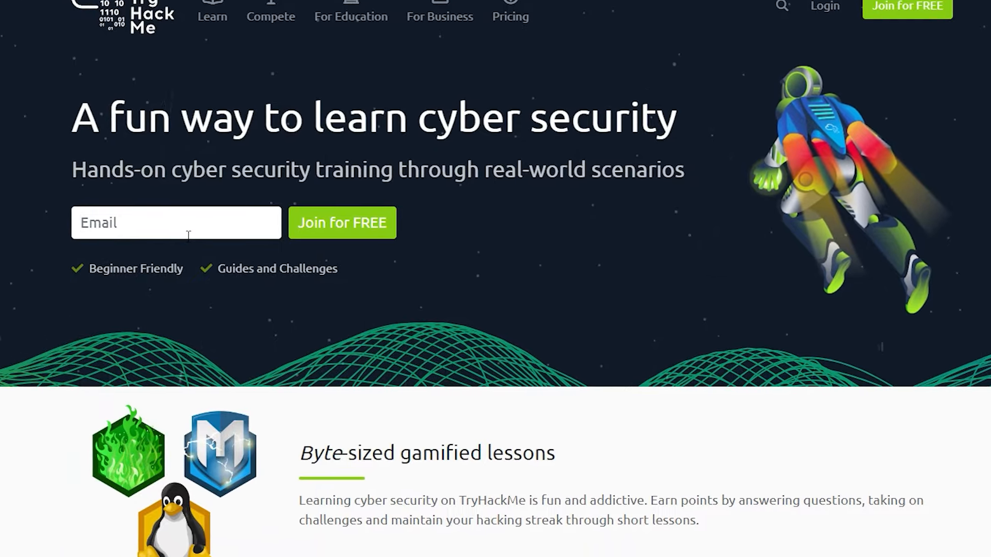
scroll(down, 3)
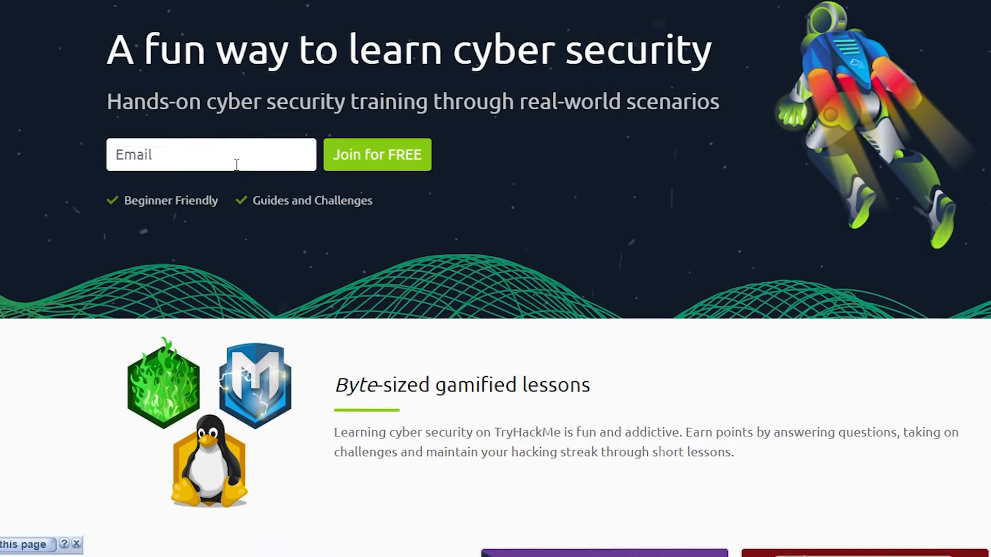
scroll(up, 3)
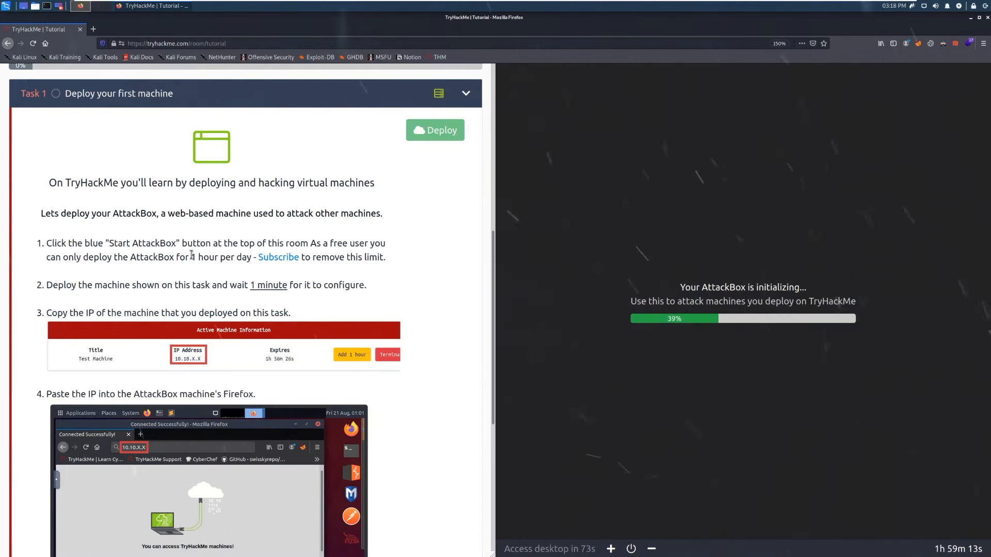
Deploy the Tutorial room's test machine and reach its IP from the AttackBox to finish task one.
scroll(down, 3)
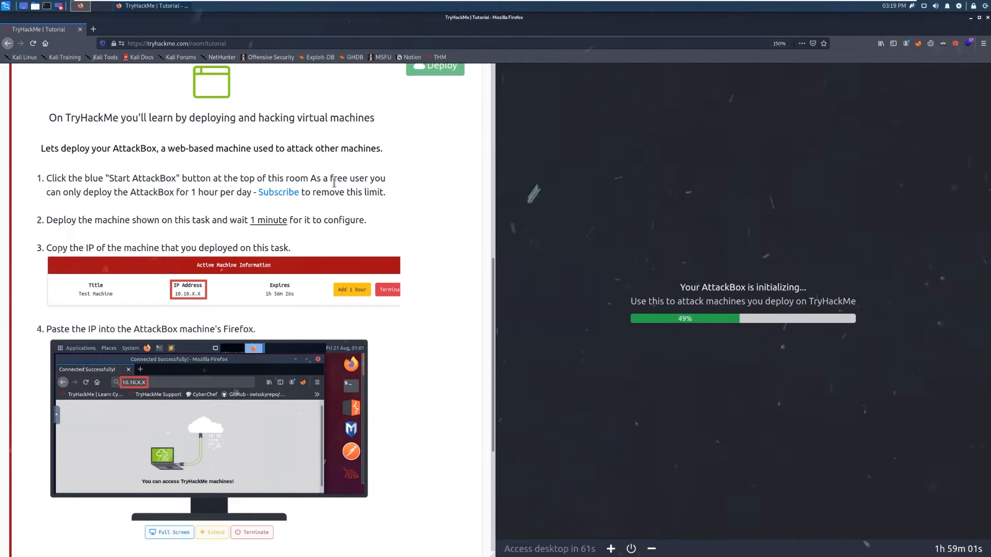
scroll(up, 3)
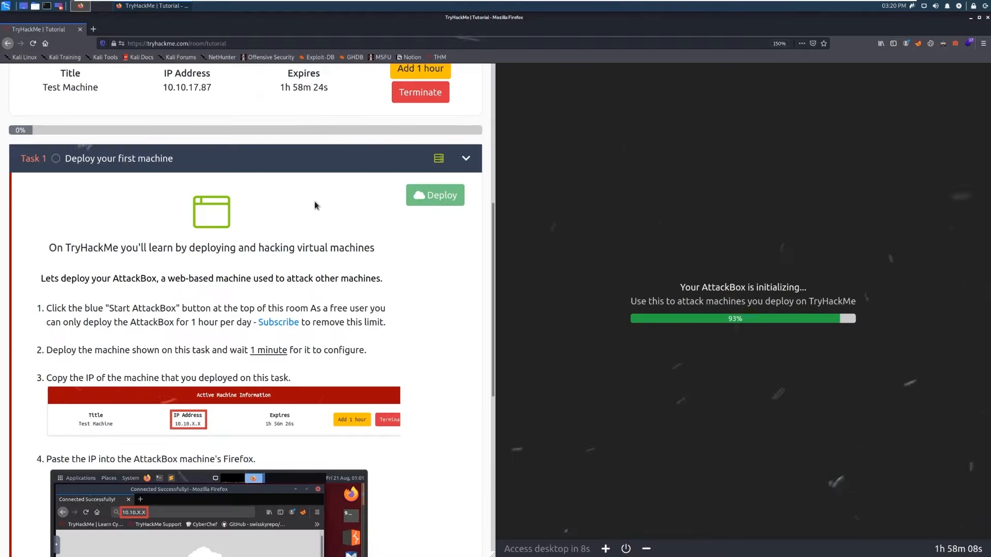
scroll(down, 3)
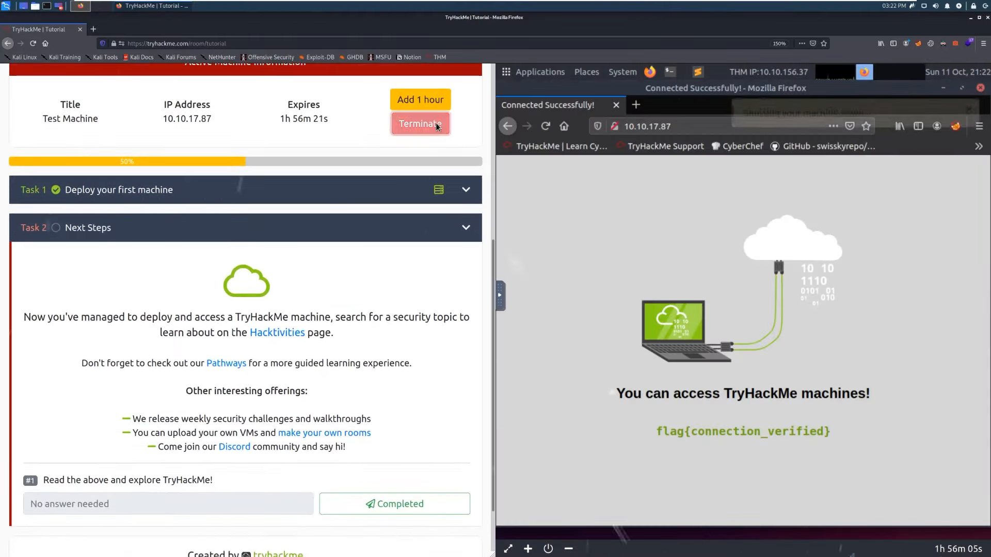
click(420, 122)
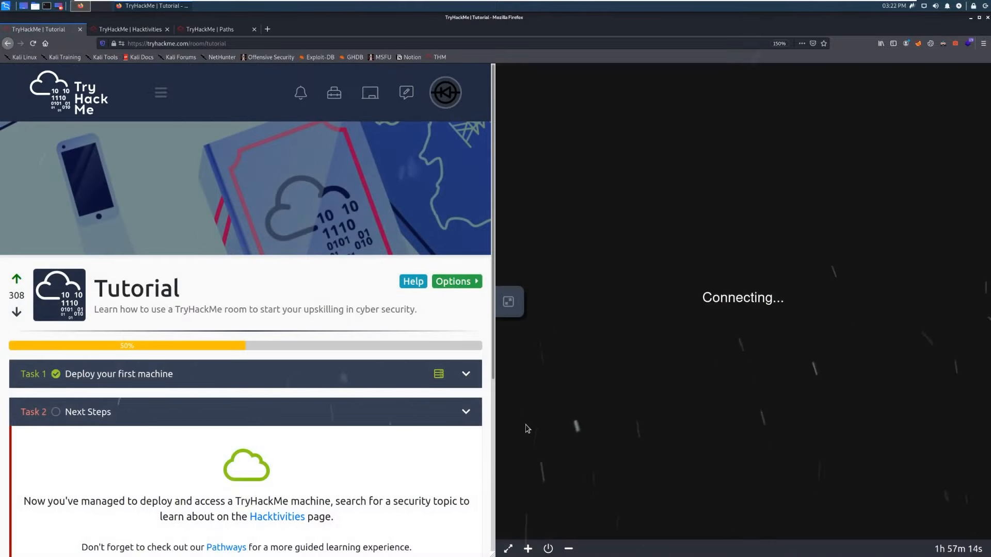
scroll(down, 3)
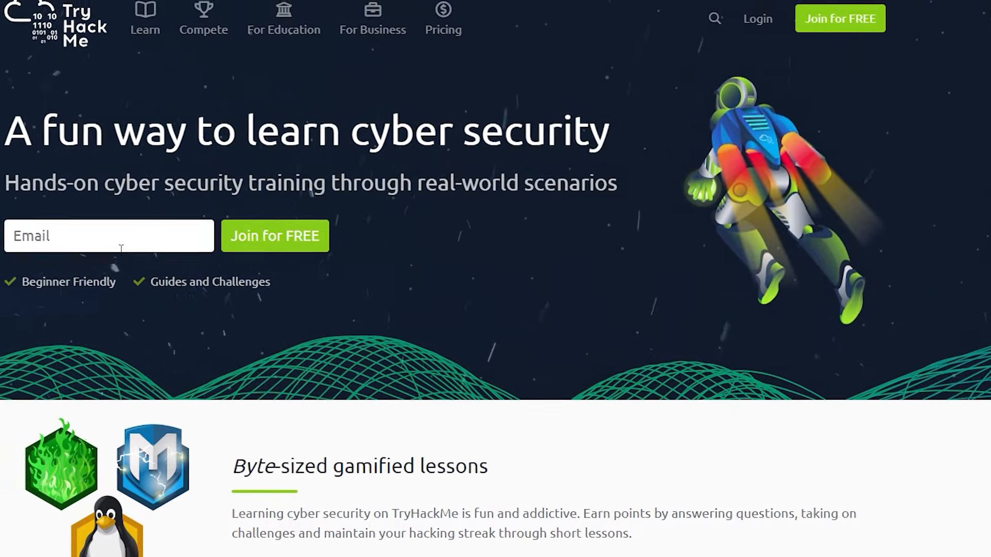
Browse the Hacktivities challenge rooms, then view Learning Paths like Complete Beginner and Offensive Pentesting.
scroll(down, 3)
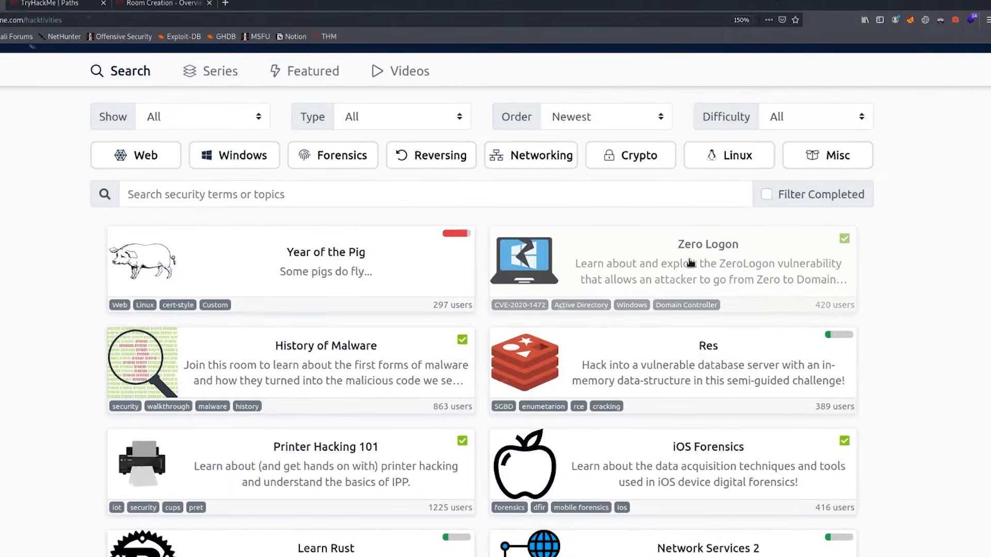
click(604, 117)
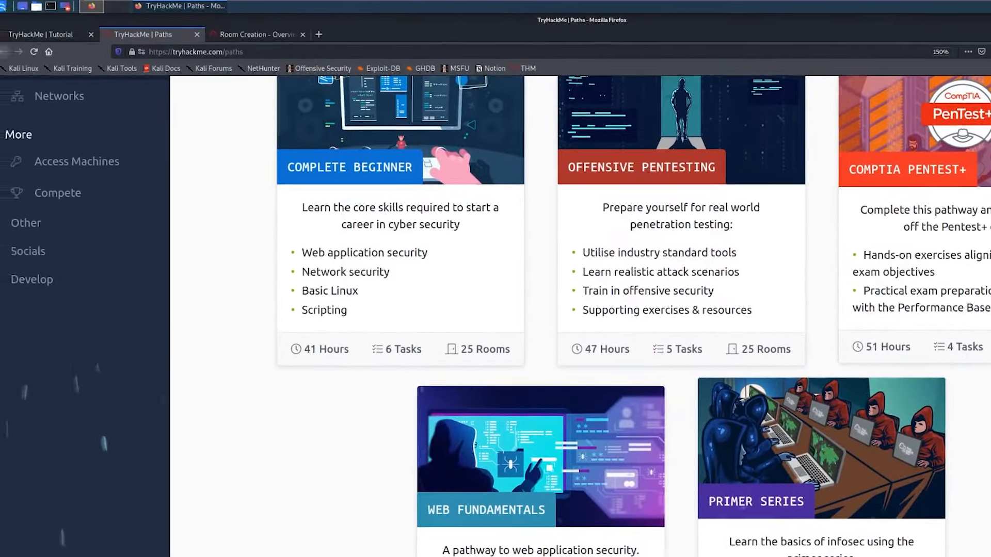
scroll(up, 3)
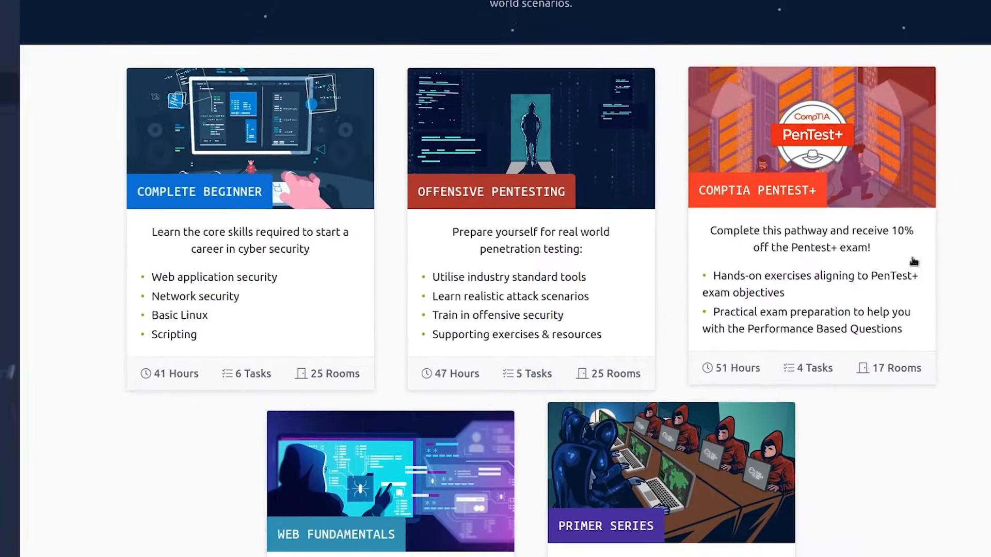
scroll(up, 3)
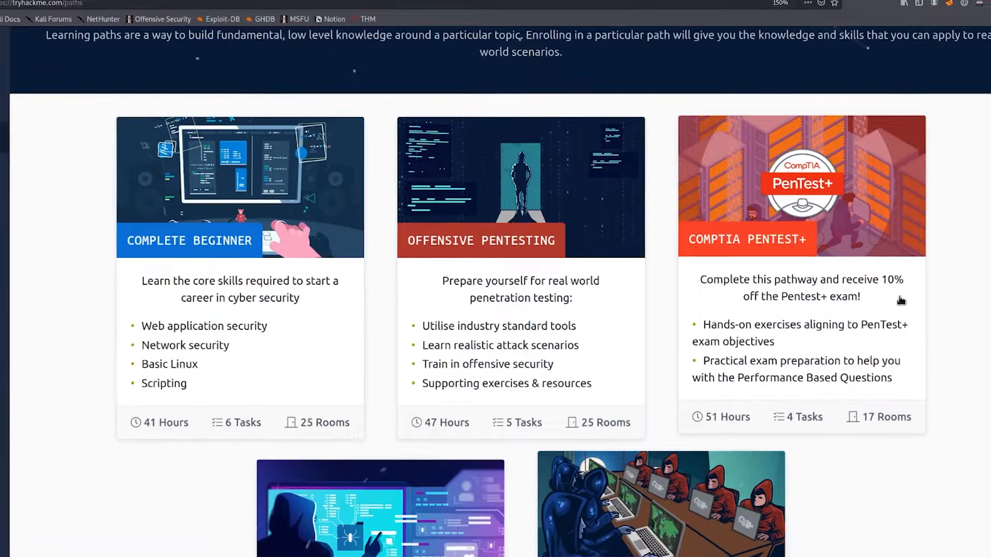